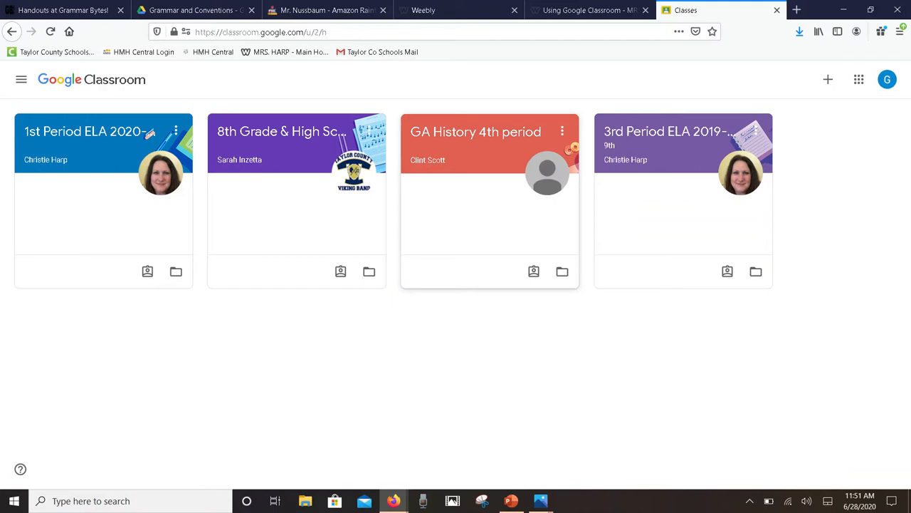
# - Open the 3rd Period ELA 2019-2020 class card from the Classes page
pyautogui.click(666, 131)
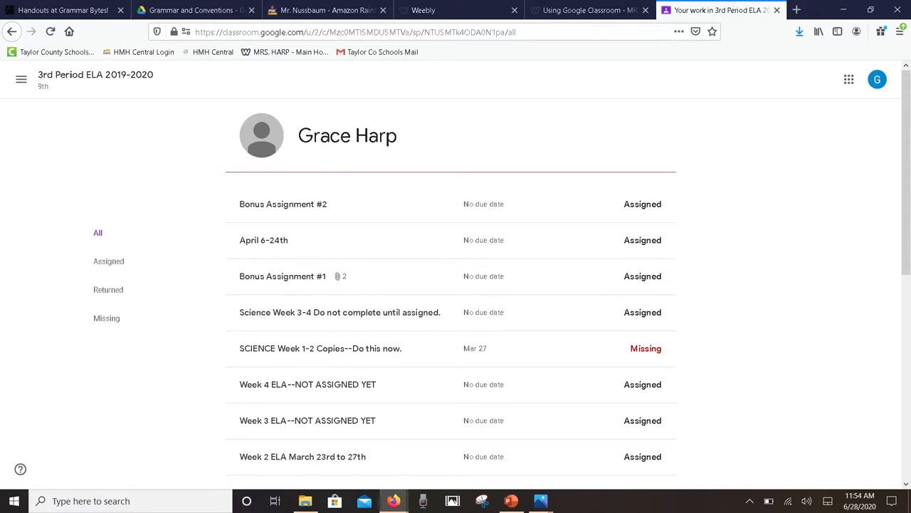
# - Filter Your work to Returned assignments, then switch to the class stream
pyautogui.click(108, 289)
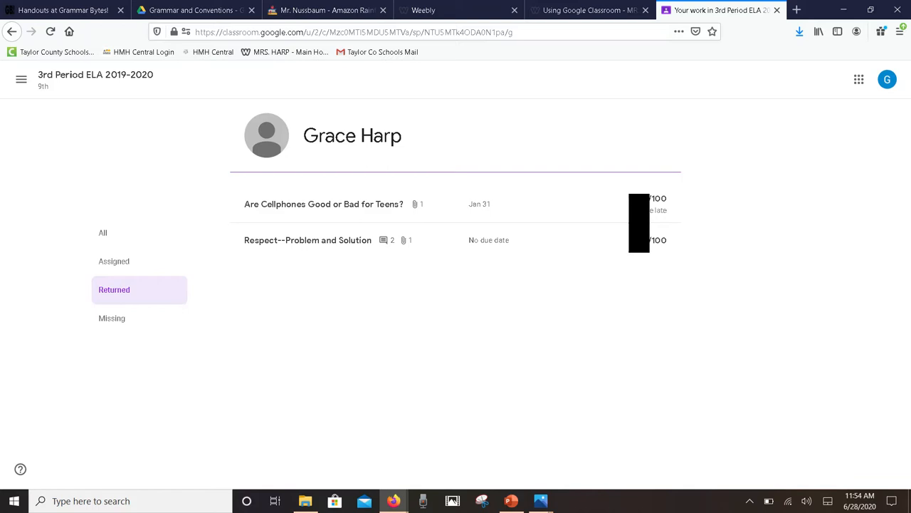
pyautogui.click(111, 317)
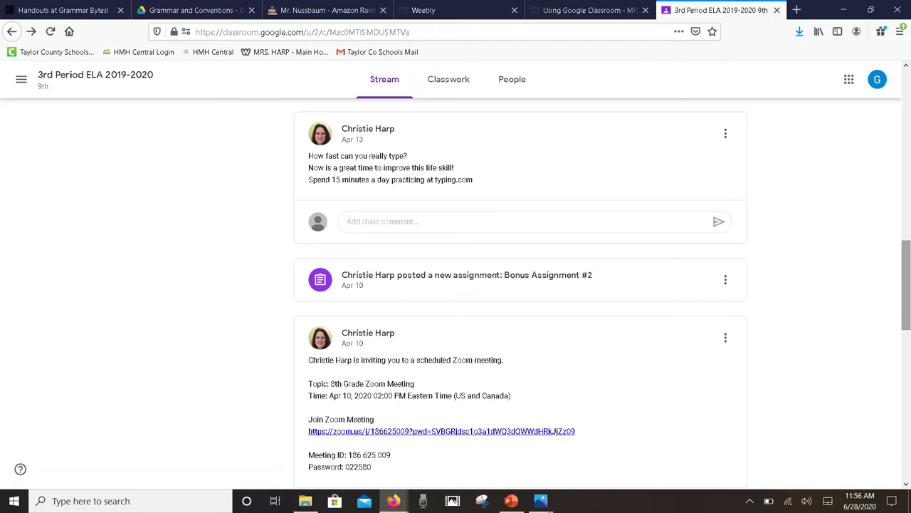
# - Go to the Classwork list and expand Bonus Assignment #1
pyautogui.click(448, 79)
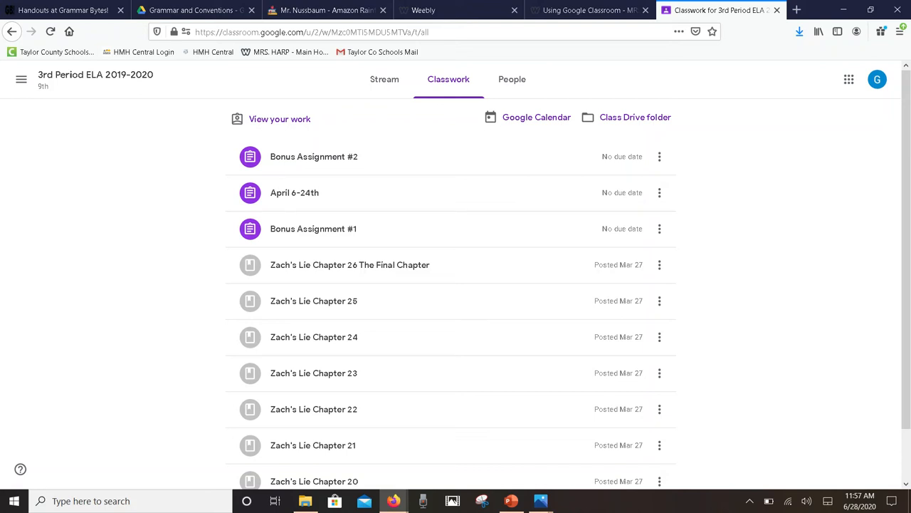
pyautogui.click(313, 229)
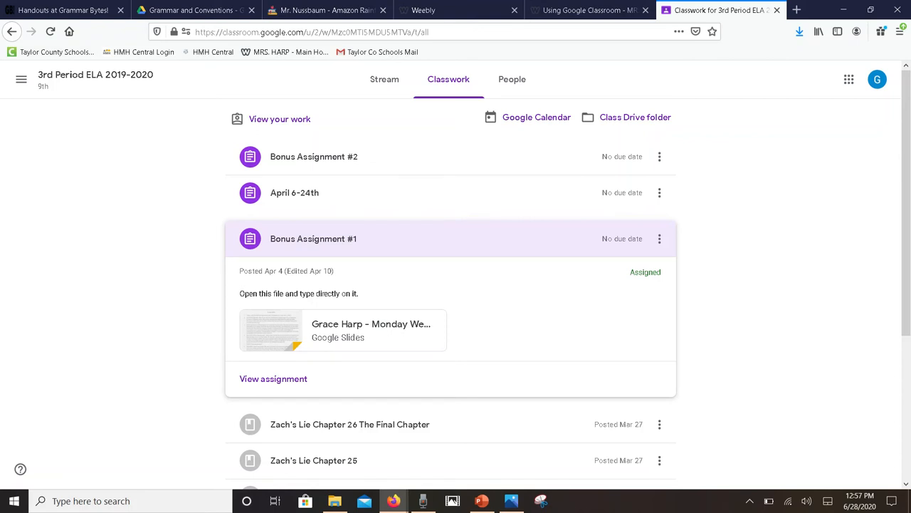
# - Open the class calendar in Google Calendar
pyautogui.click(726, 10)
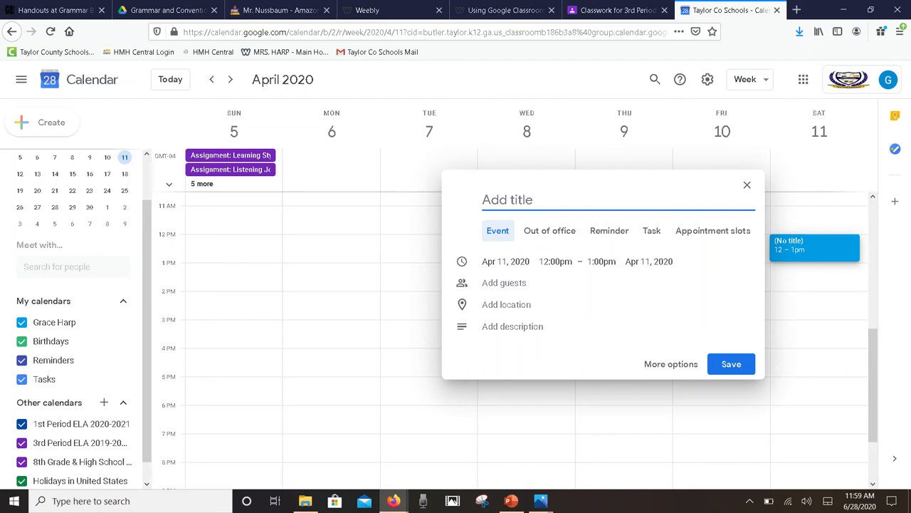
# - Close the Google Calendar tab to return to the Classwork list
pyautogui.click(721, 10)
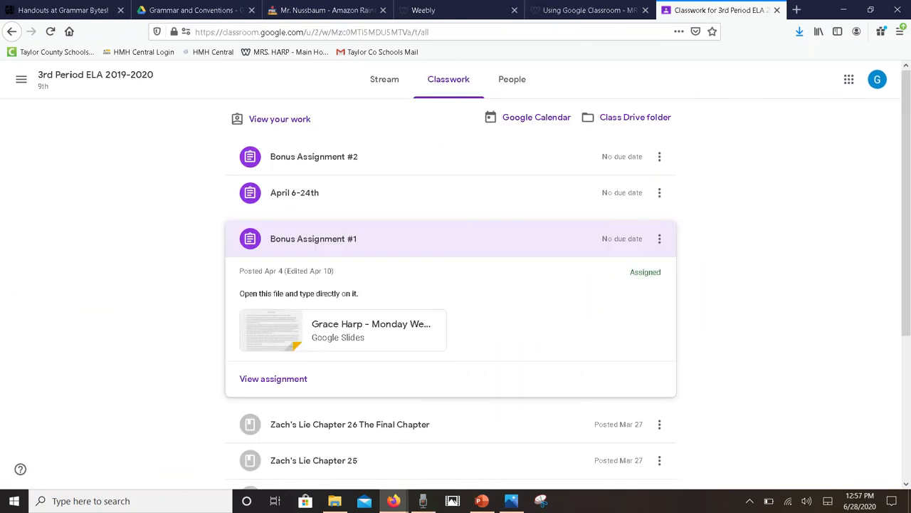